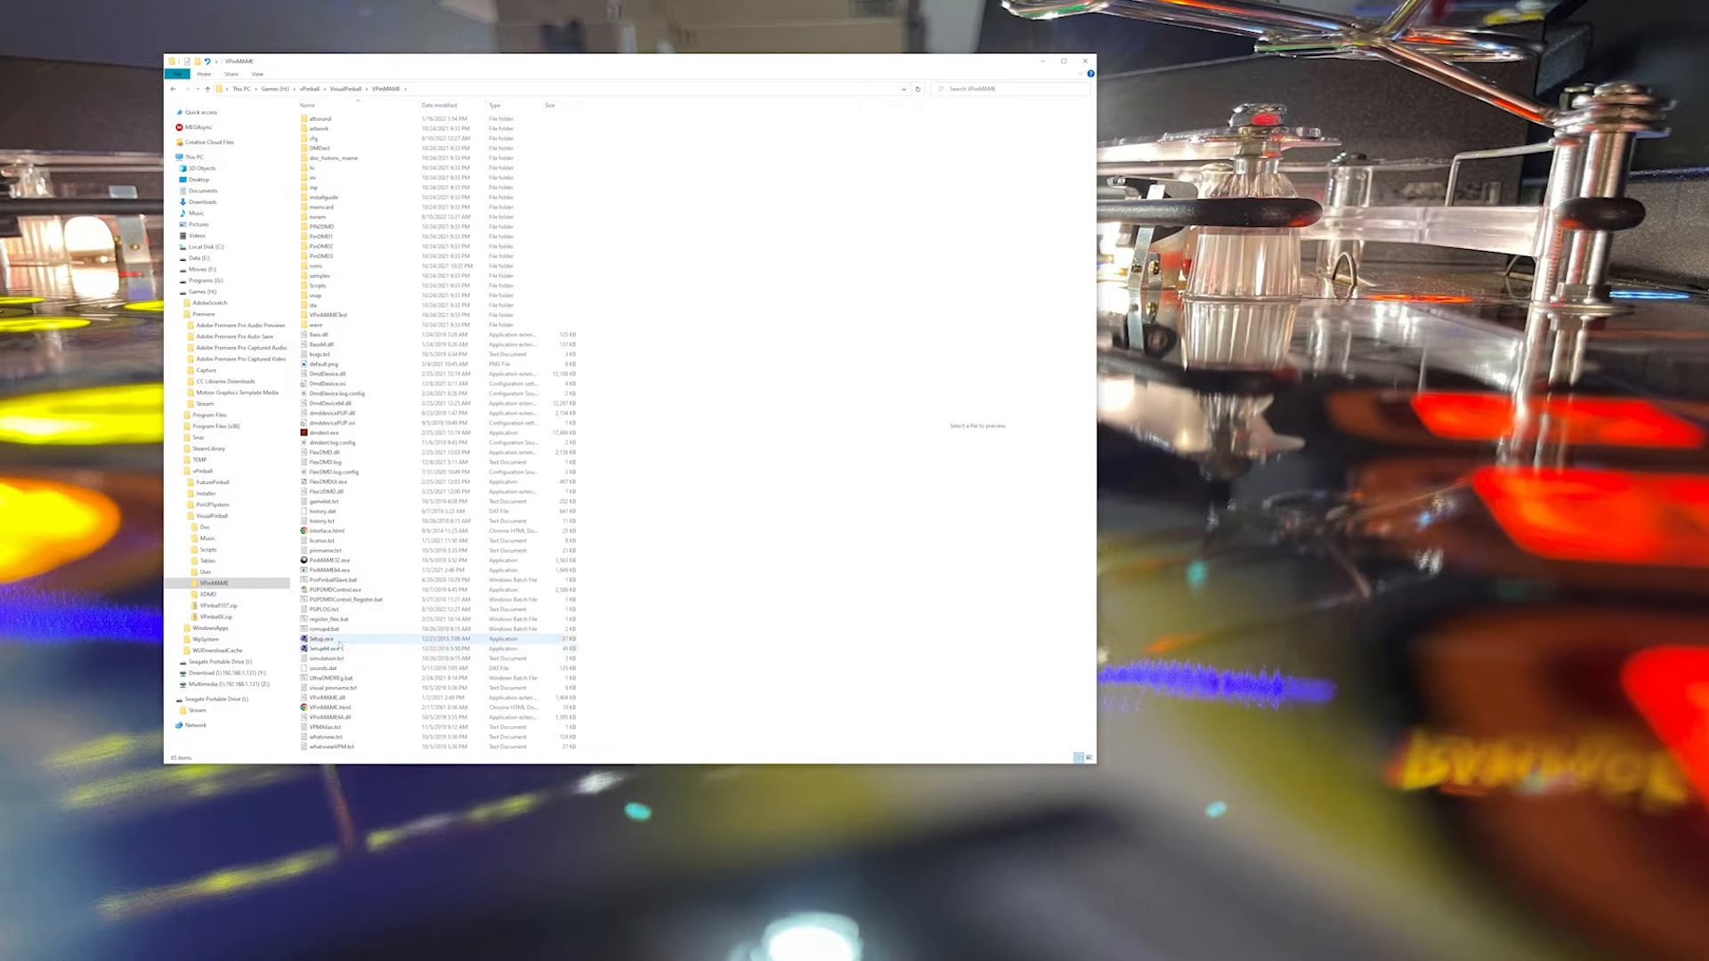
# Read through the PinMAME 3.5 release notes on GitHub before leaving Chrome.
pyautogui.doubleClick(324, 637)
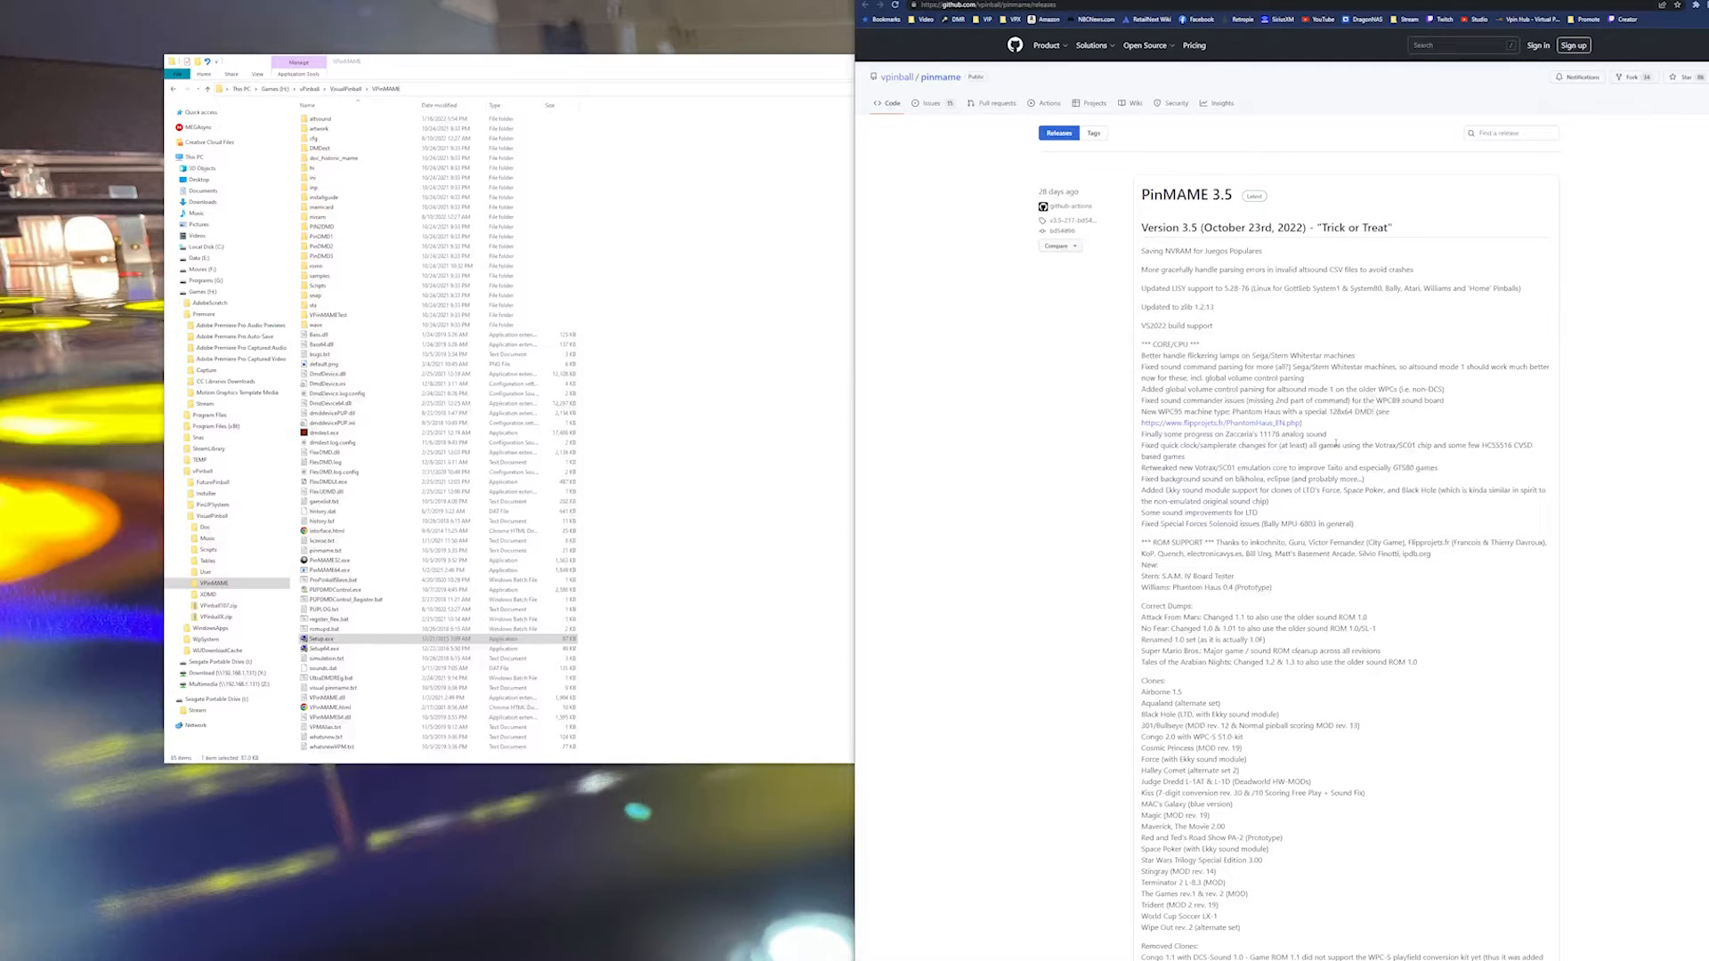
pyautogui.scroll(-3)
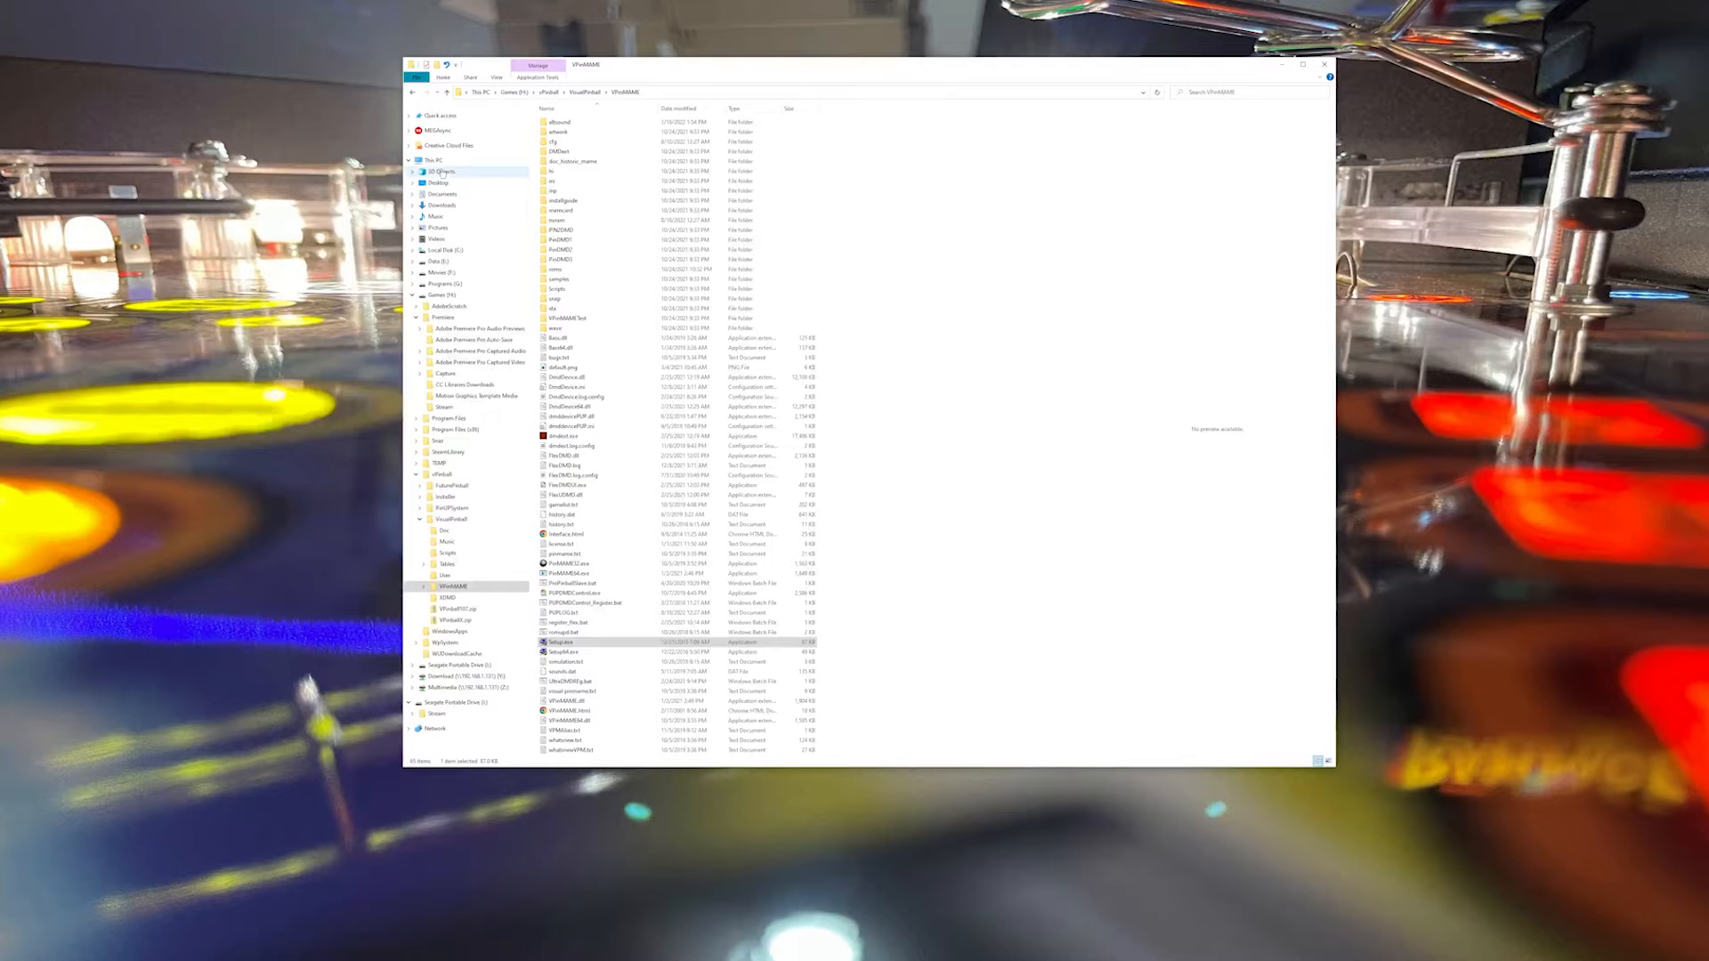
# Check the downloaded PinMAME zip's properties in the Downloads folder.
pyautogui.click(443, 207)
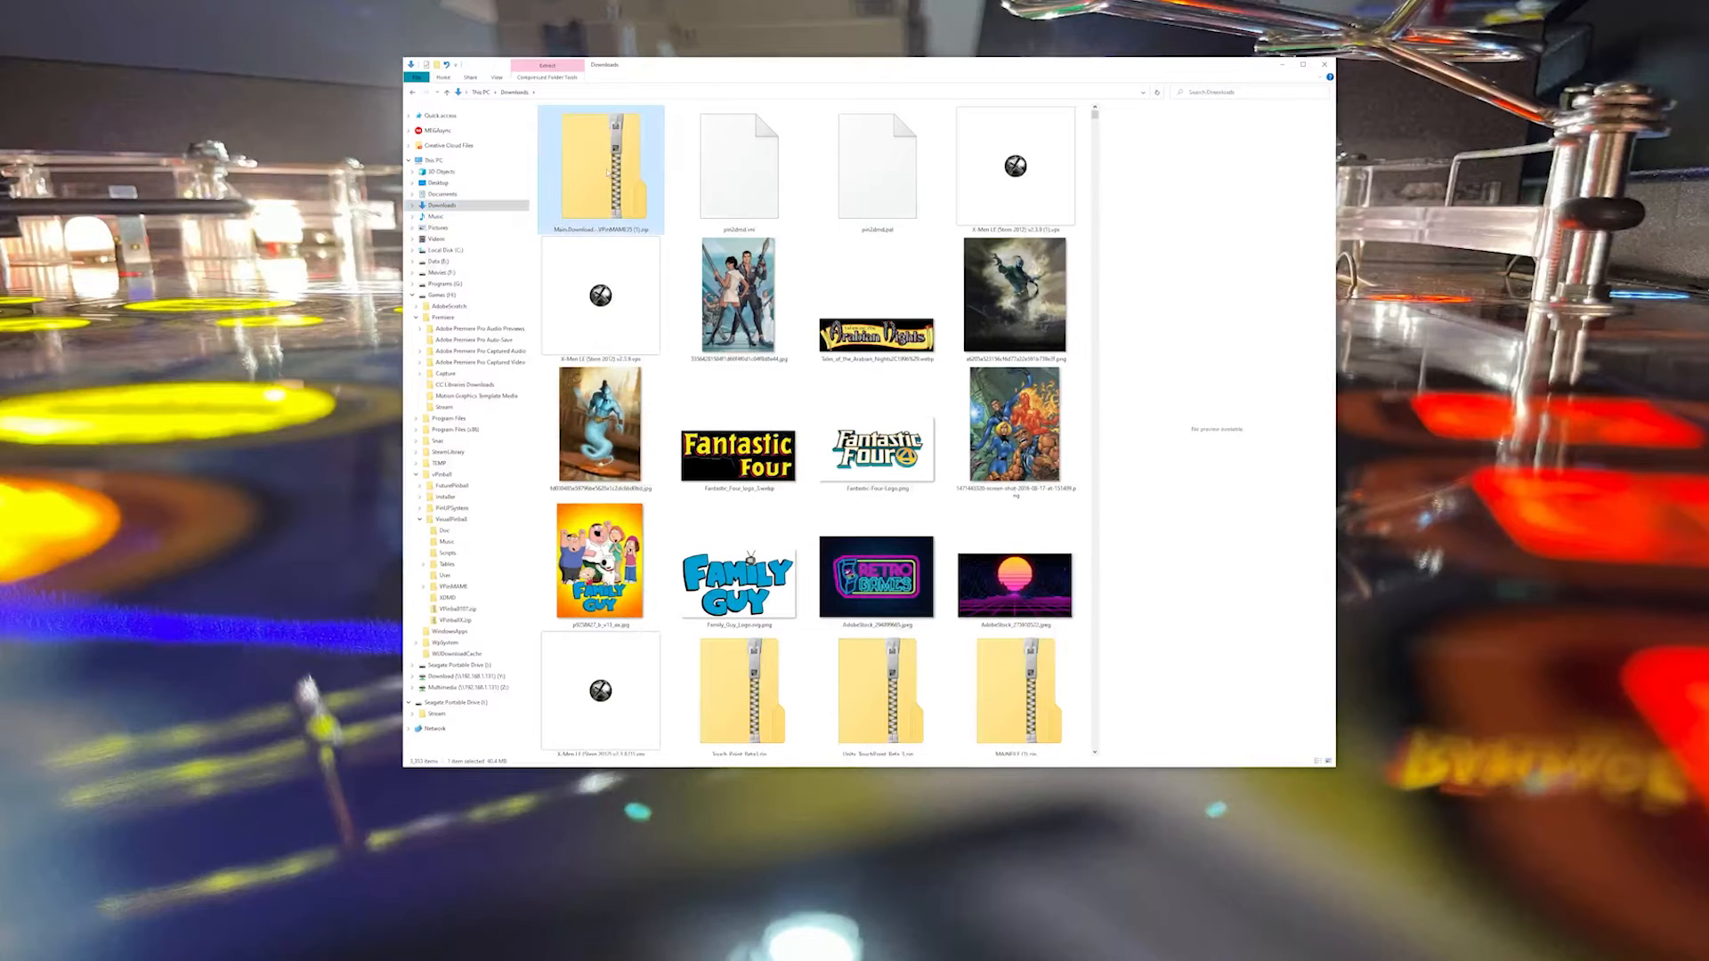
pyautogui.rightClick(598, 169)
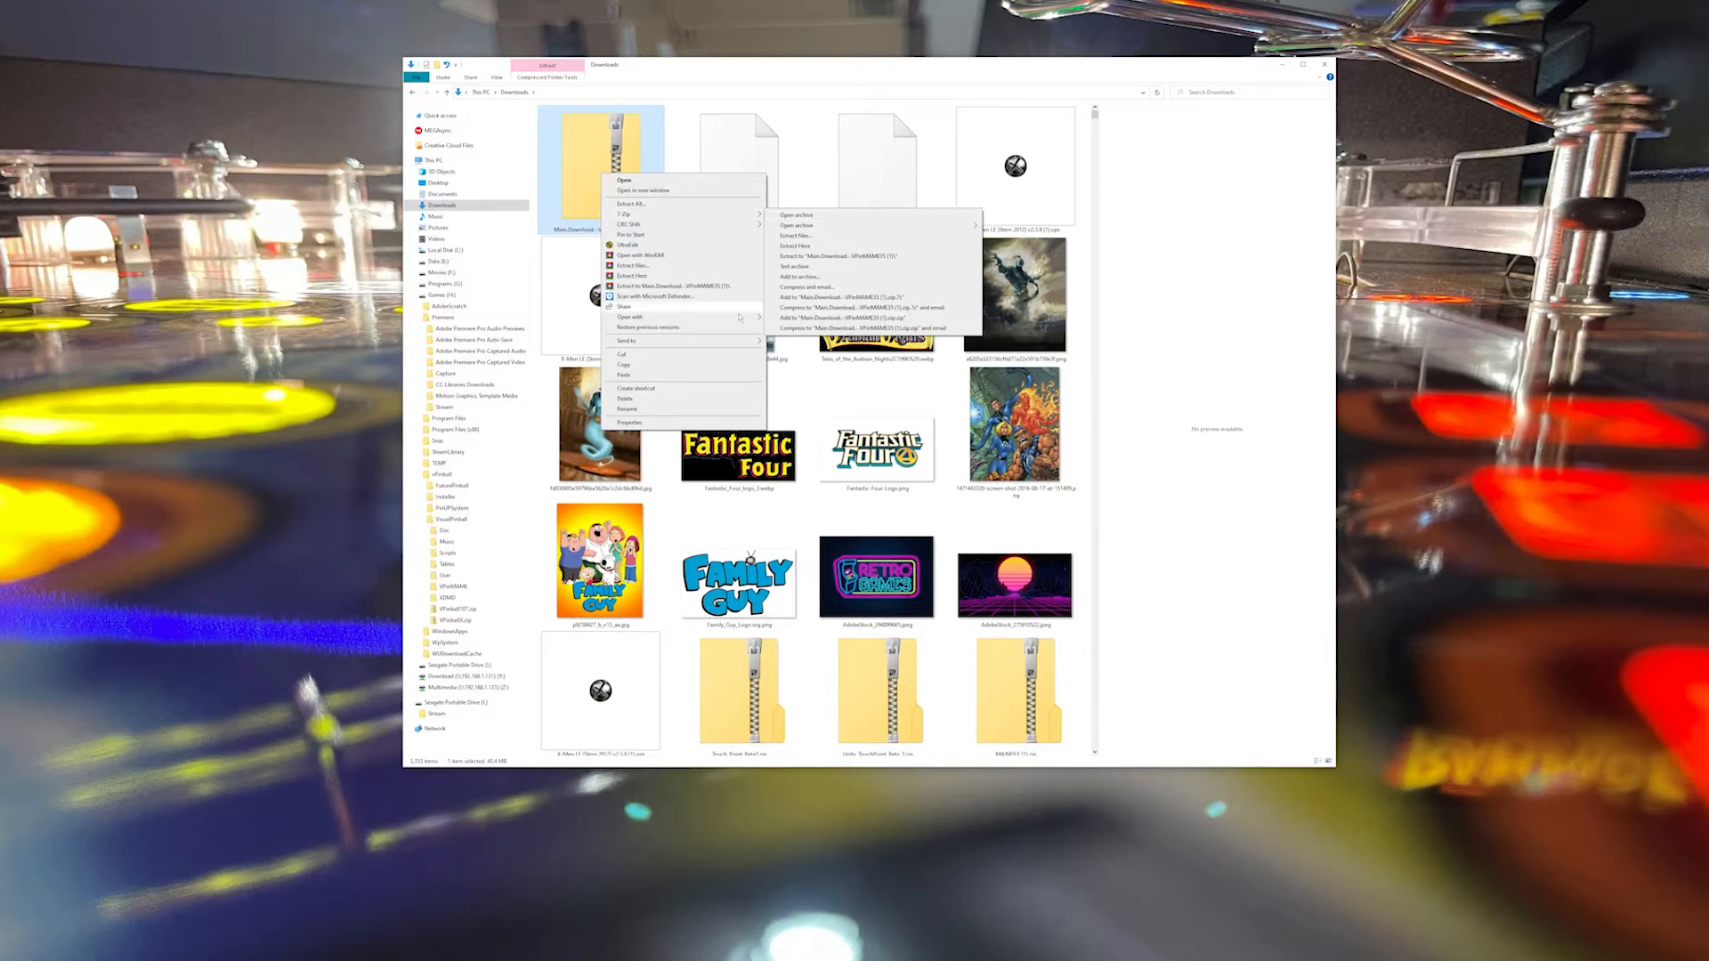
pyautogui.click(630, 422)
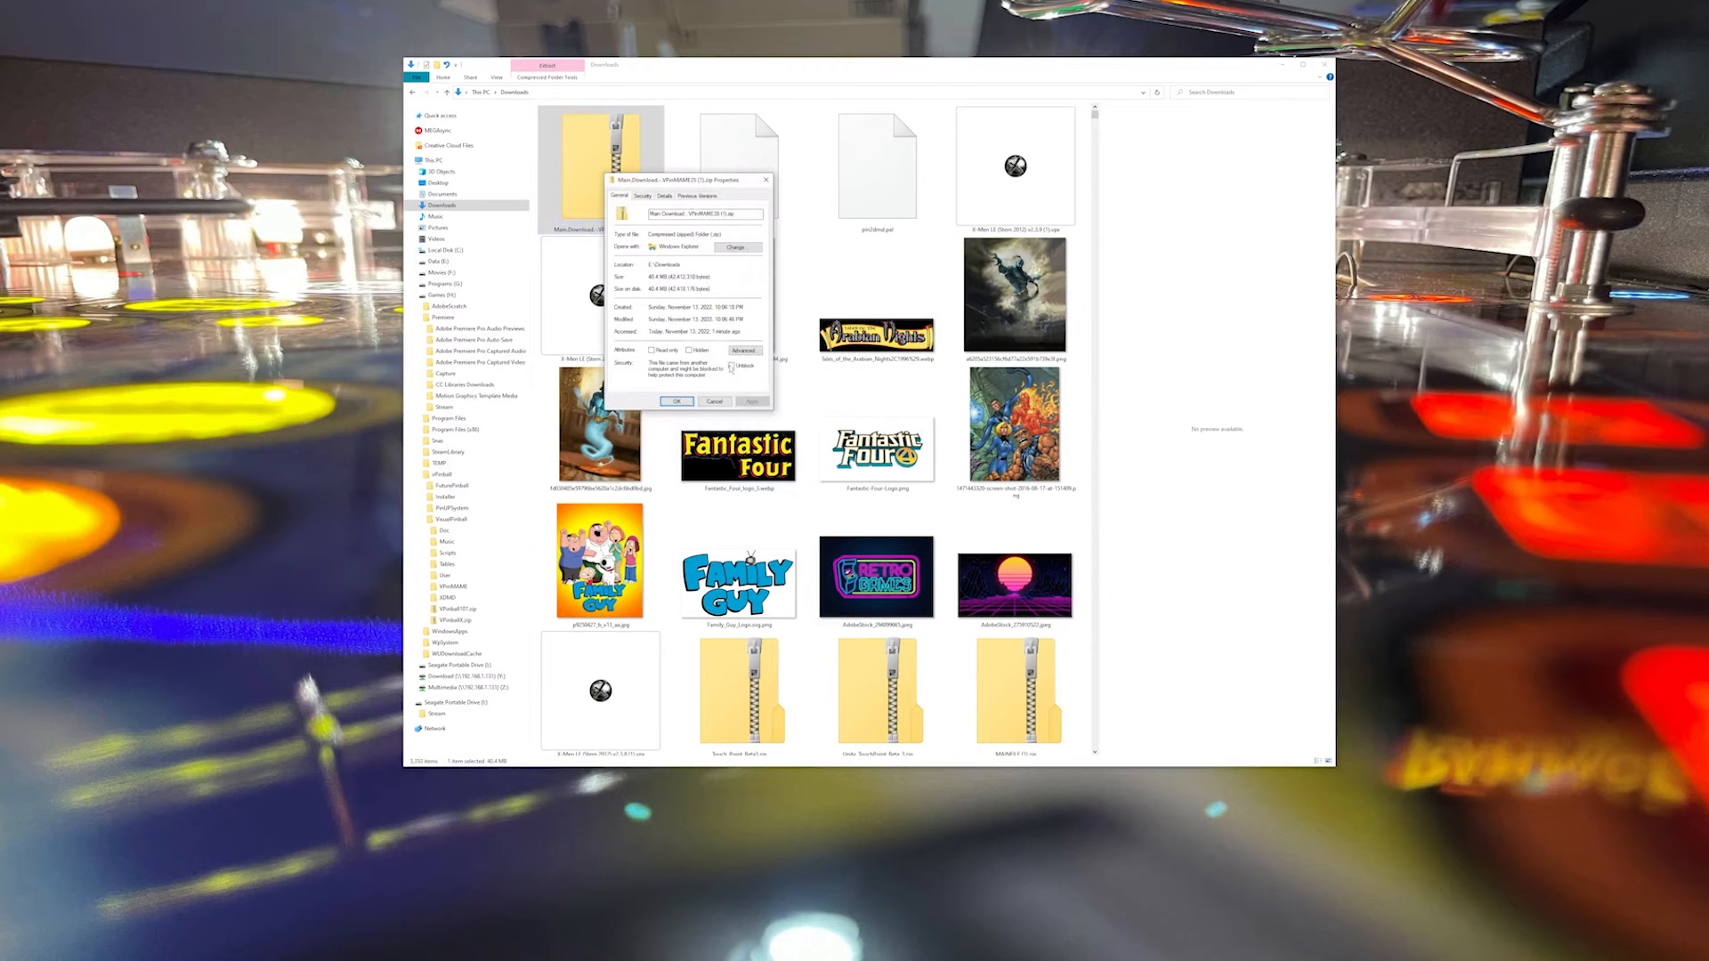
pyautogui.click(676, 402)
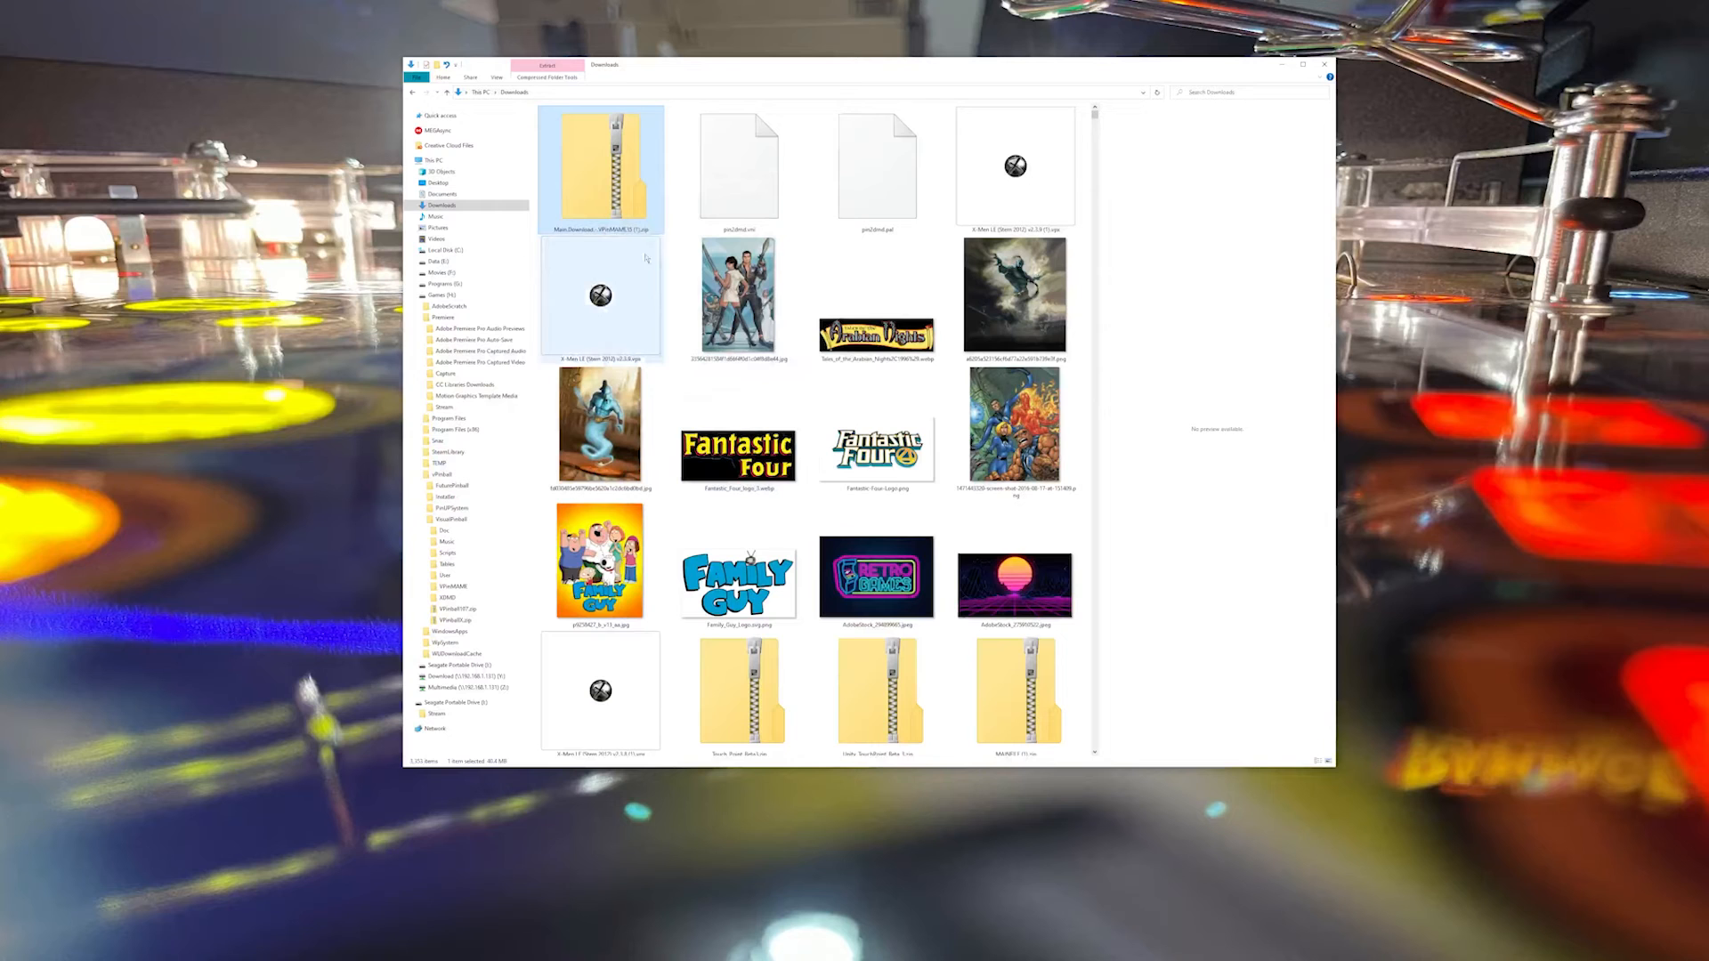
# Extract the PinMAME zip to a pinmame folder inside Downloads.
pyautogui.rightClick(602, 164)
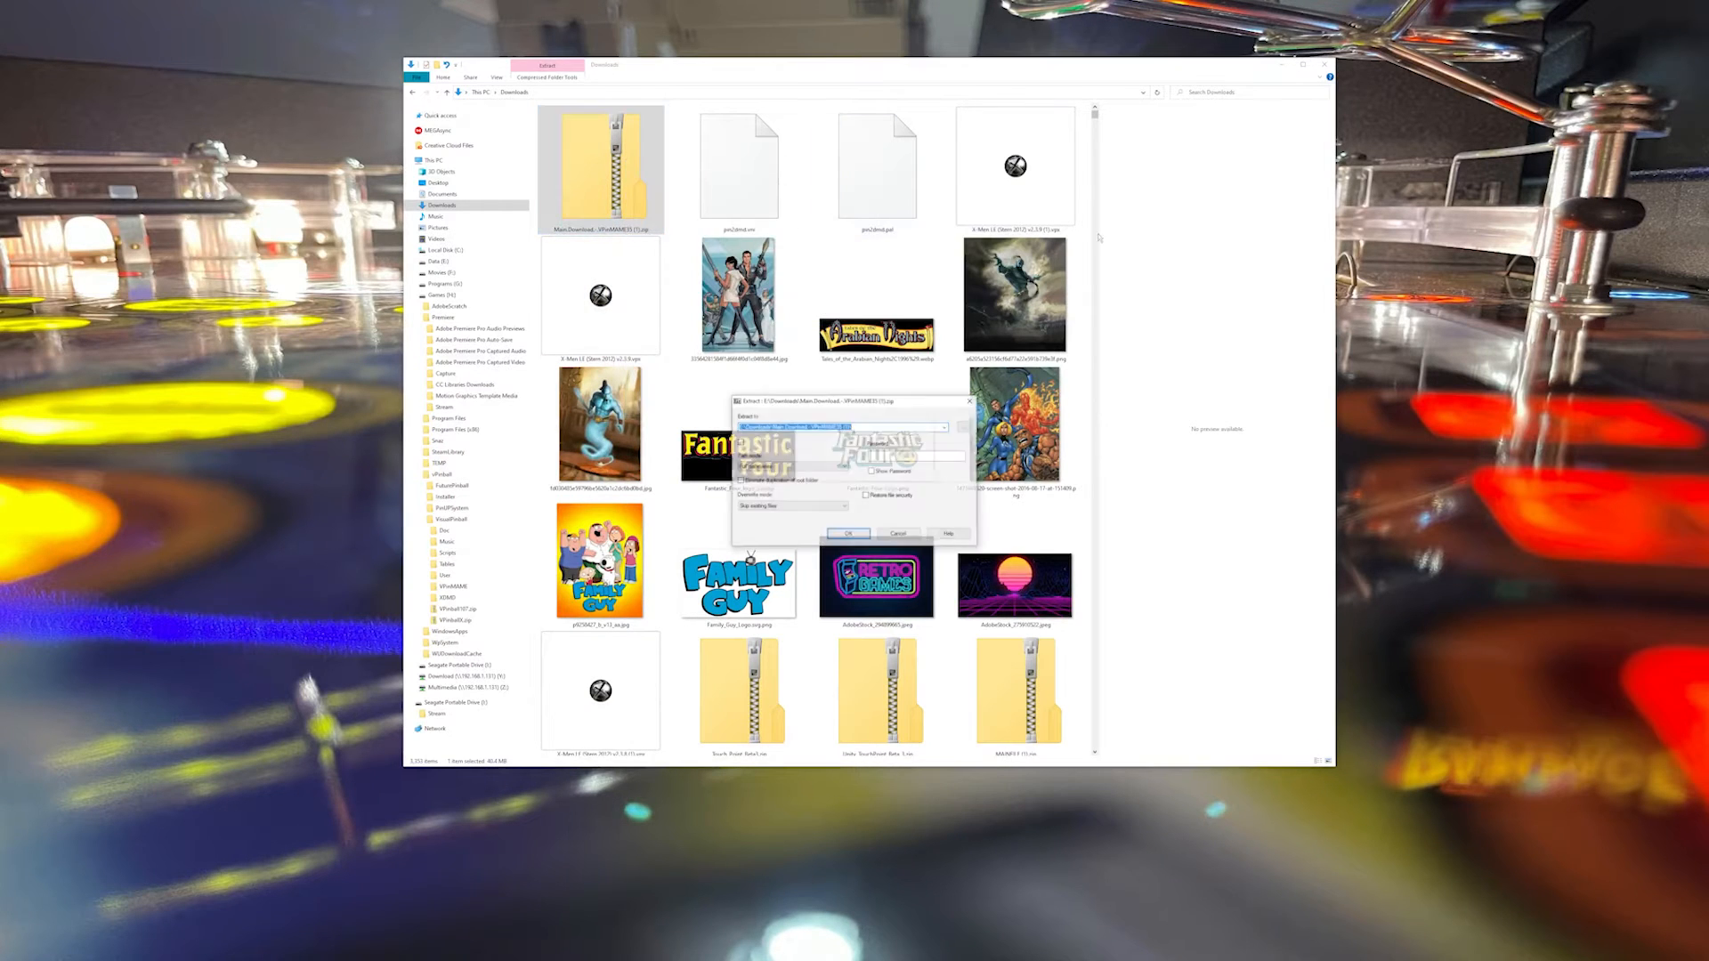
pyautogui.click(944, 426)
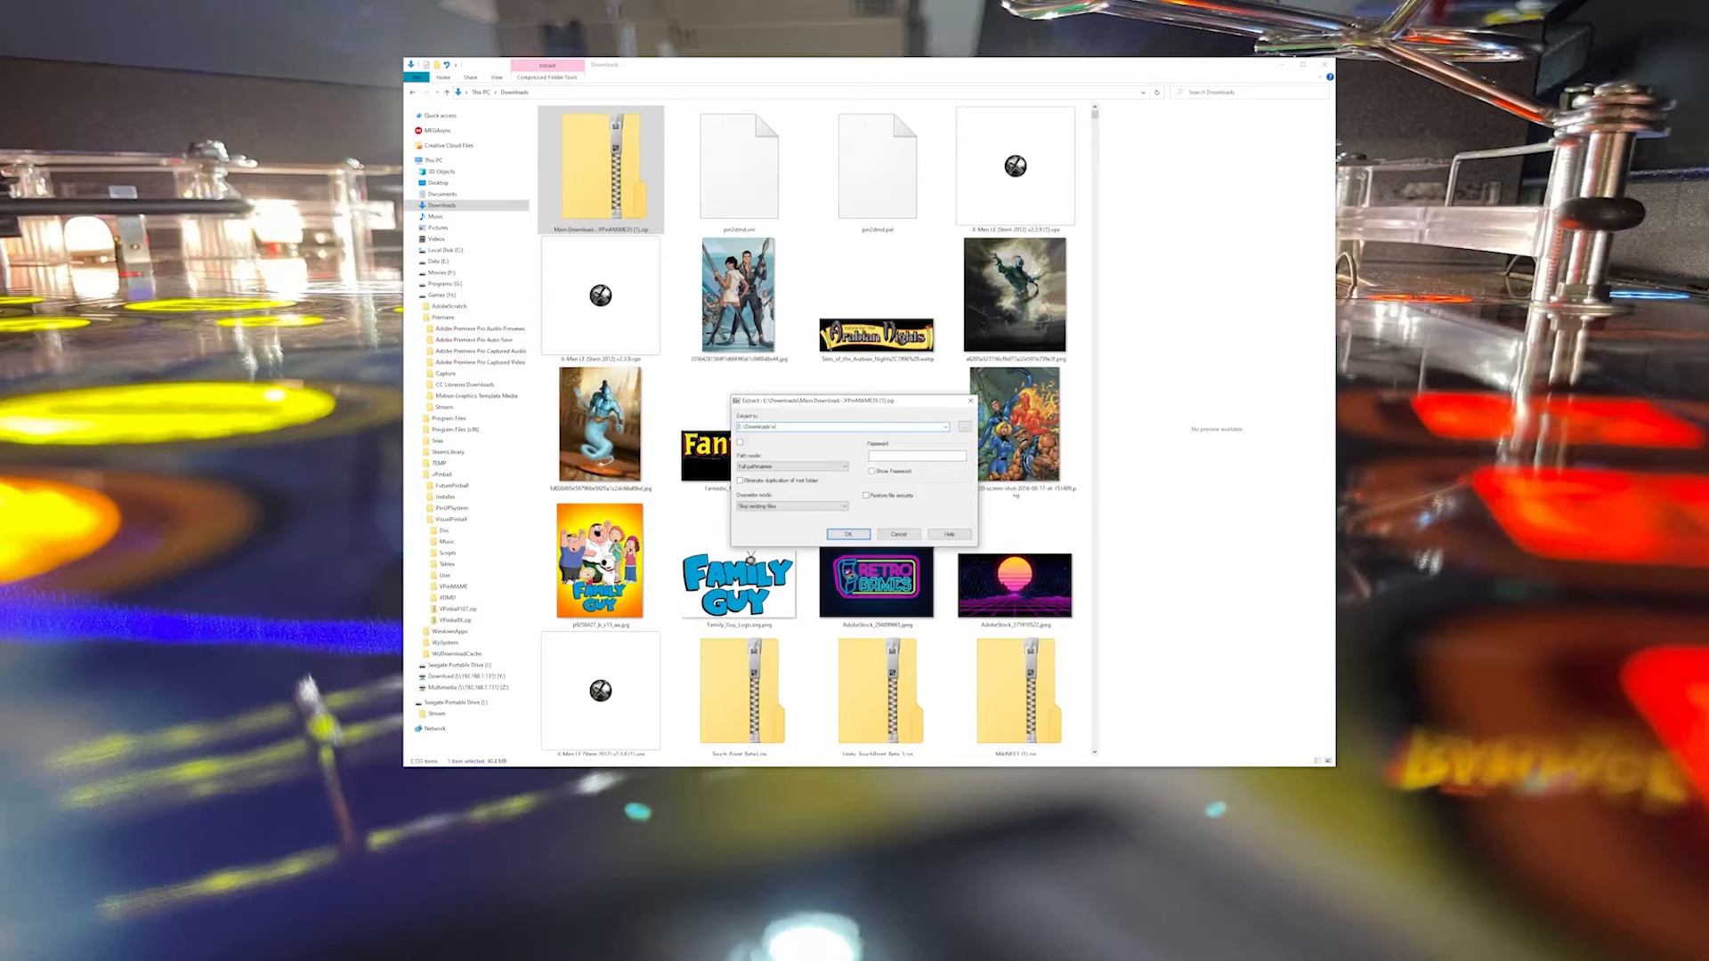
pyautogui.click(849, 534)
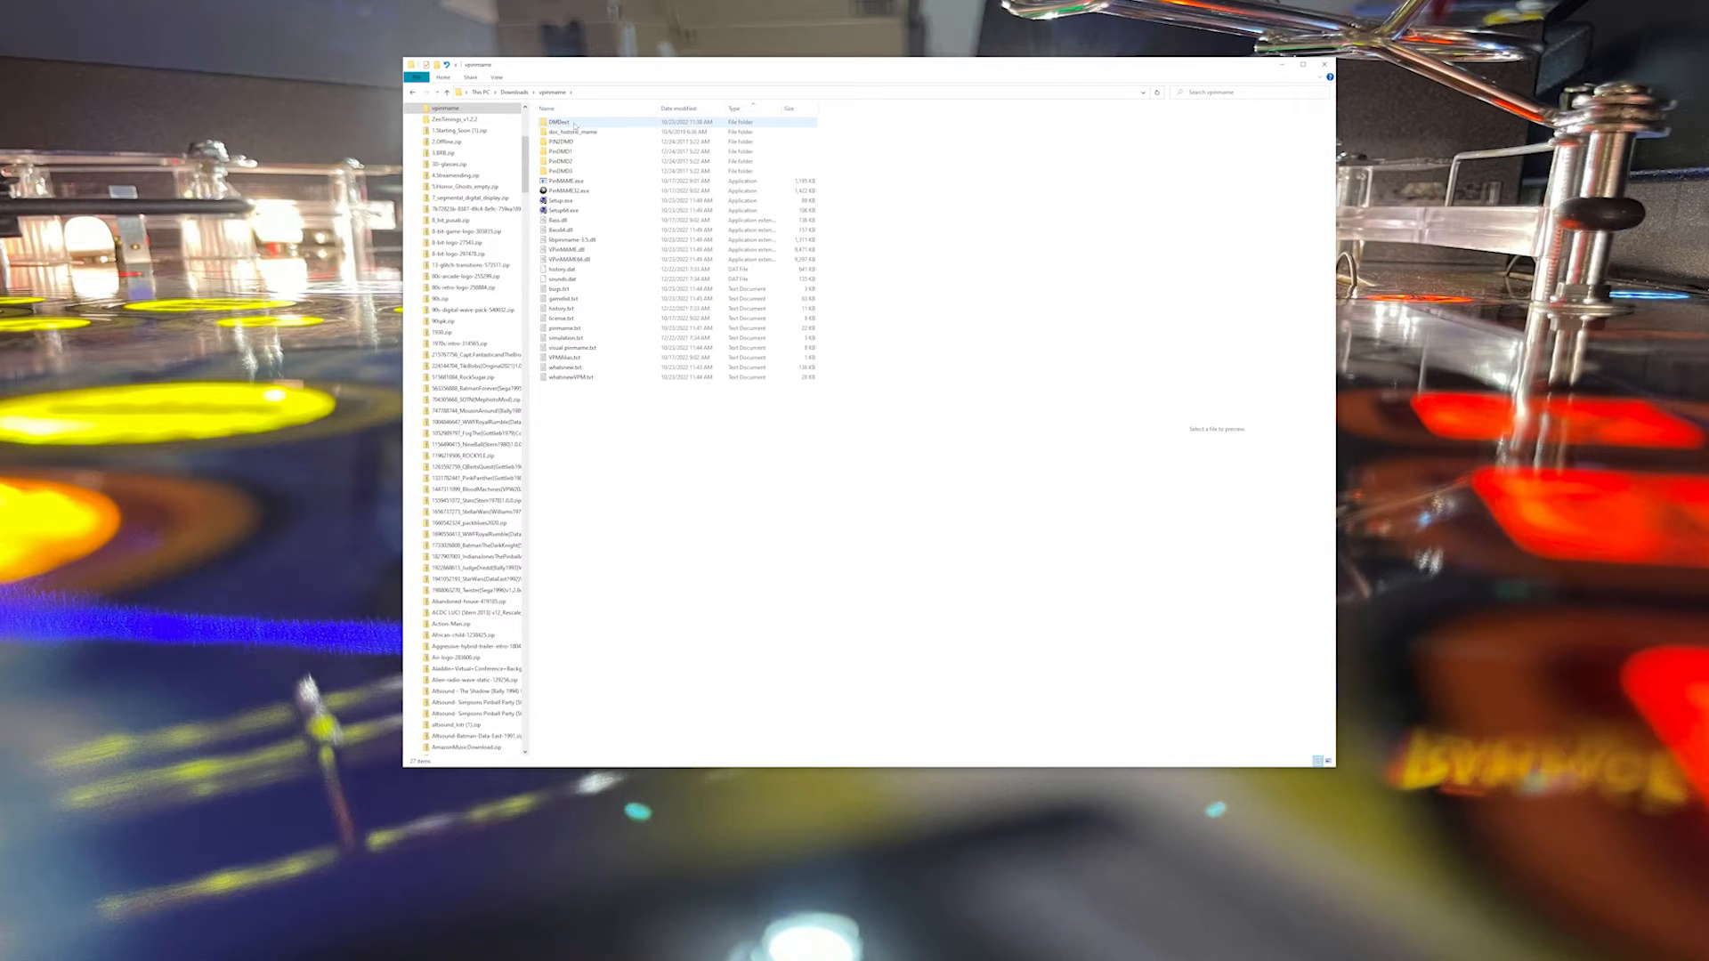
pyautogui.moveTo(554, 121)
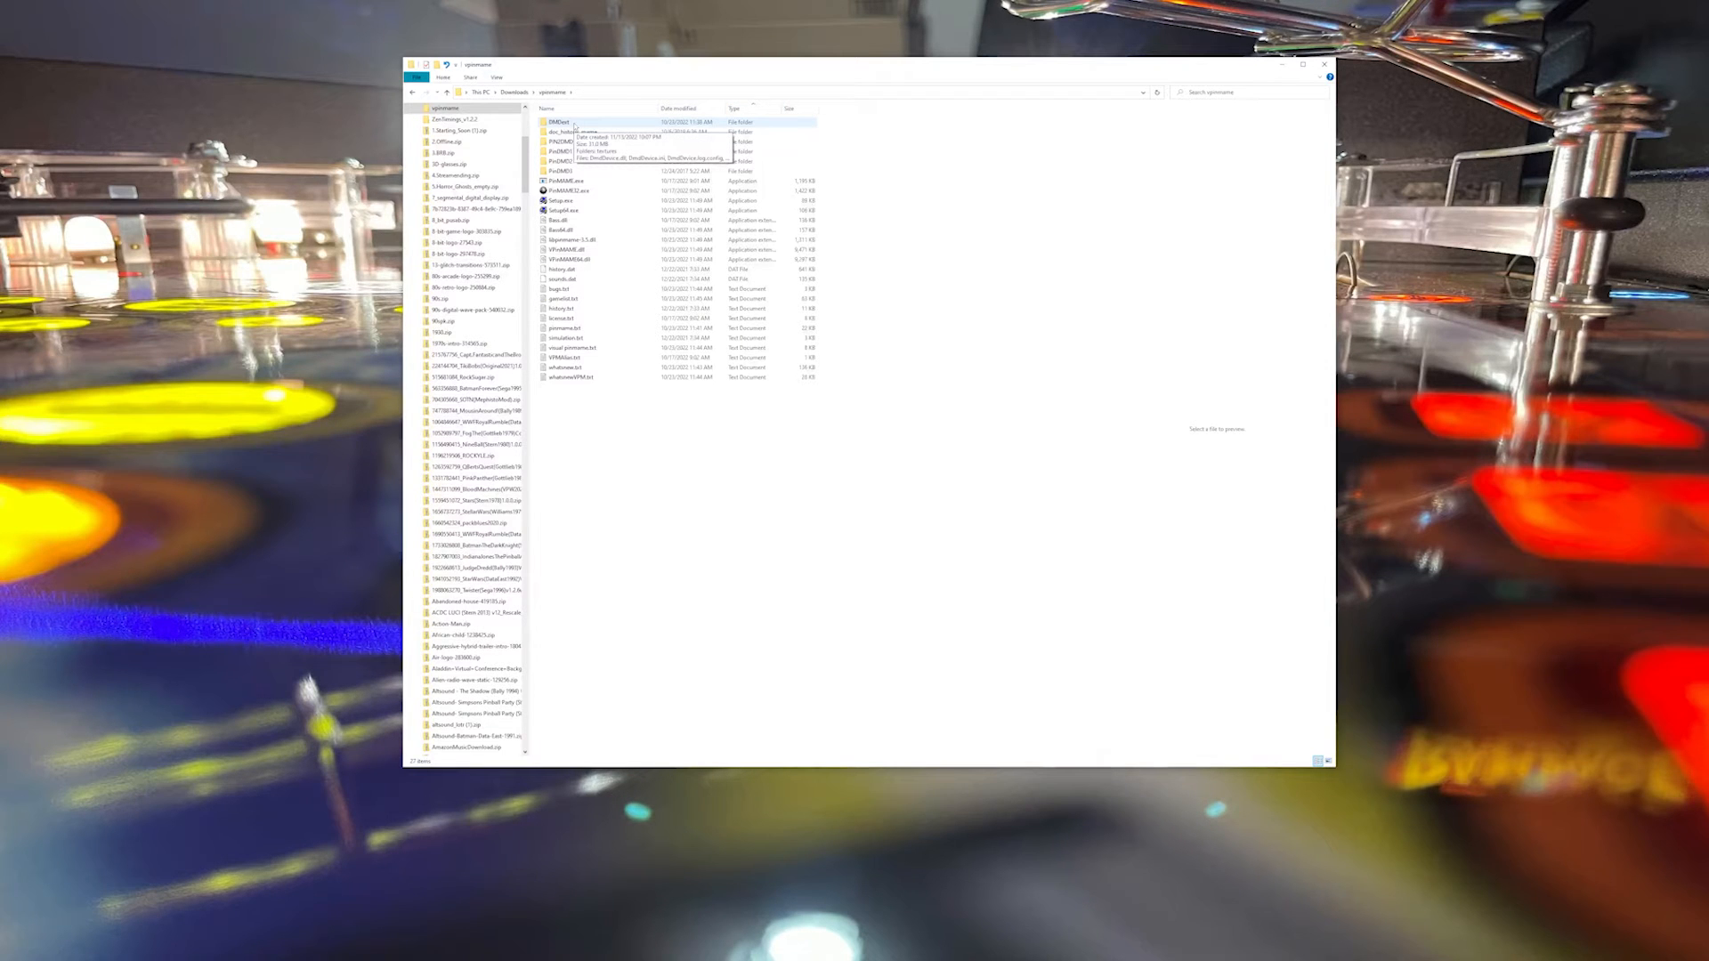
# Select the 17 extracted folders, executables and DLLs through VPinMAME64.dll and copy them.
pyautogui.click(554, 280)
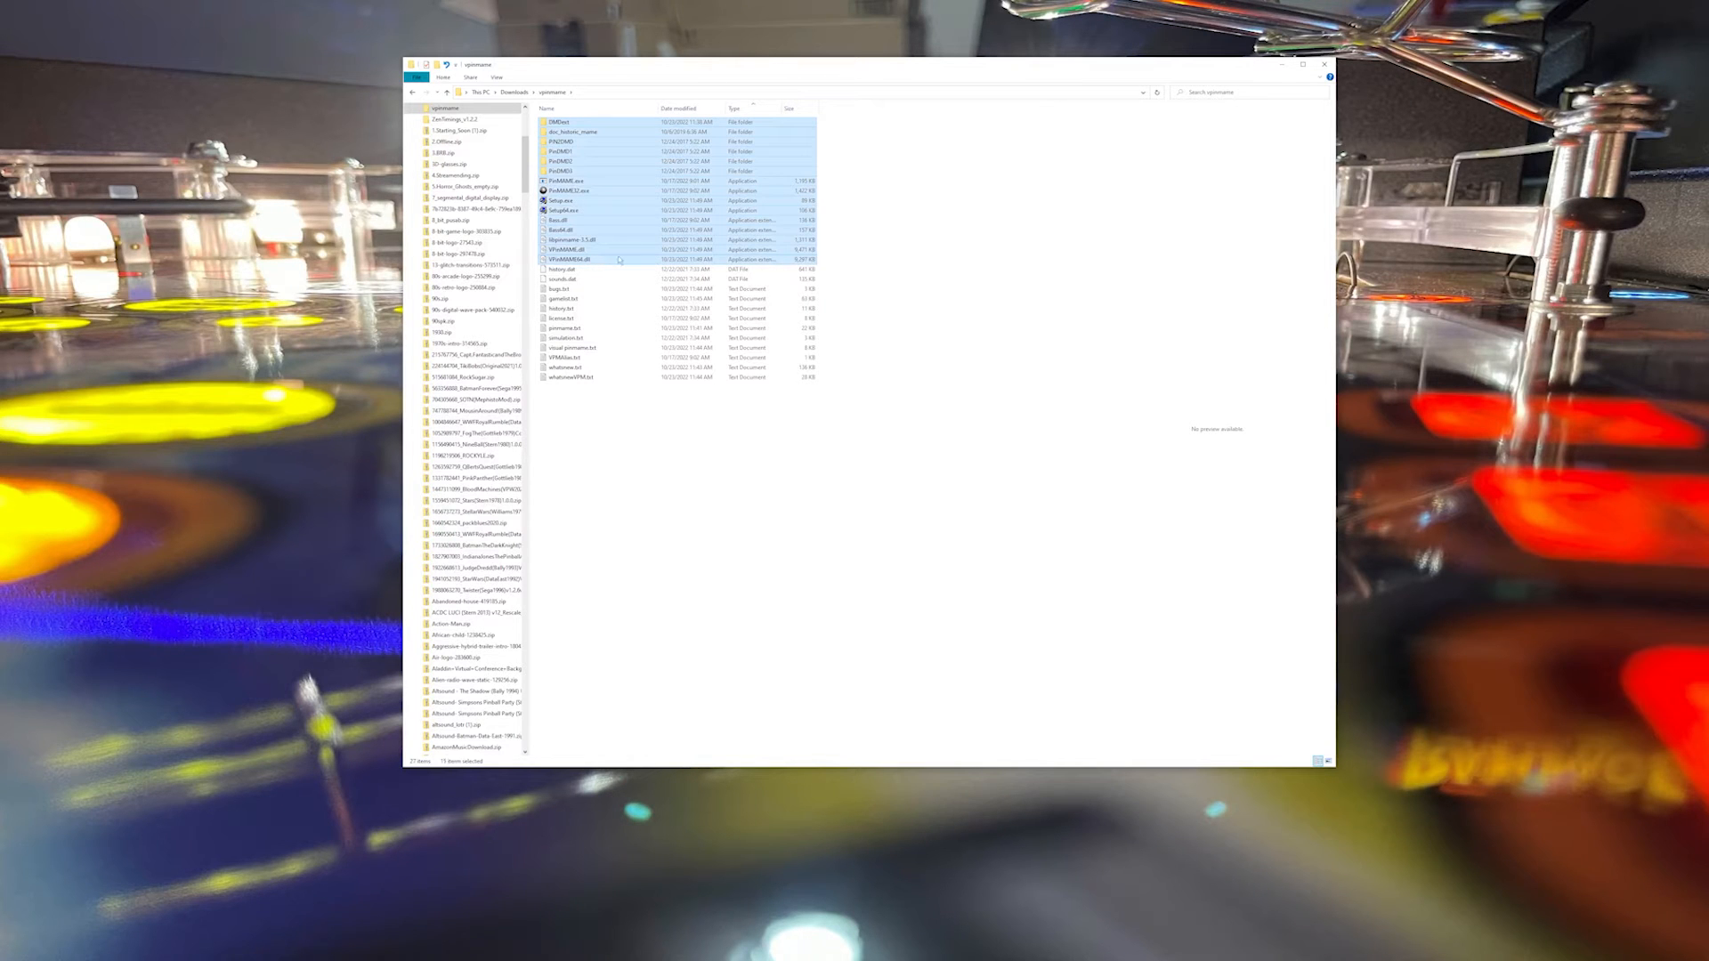
pyautogui.rightClick(602, 260)
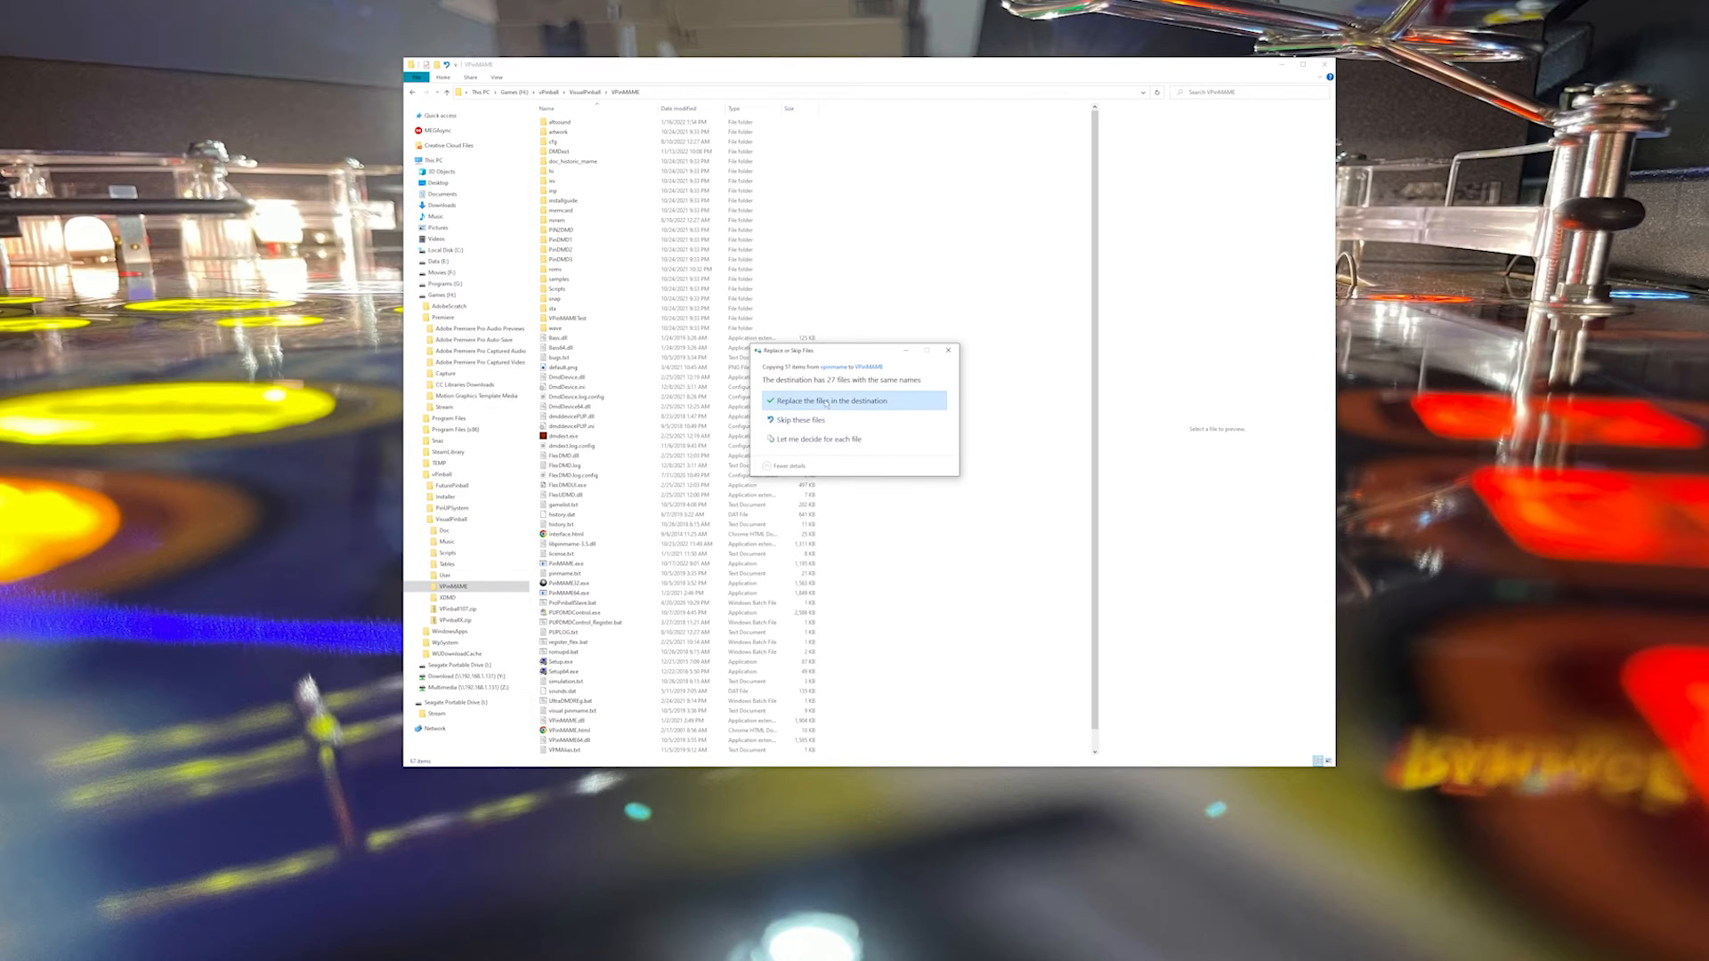
# Replace the 27 same-named files in VisualPinball\VPinMAME with the new ones.
pyautogui.click(853, 400)
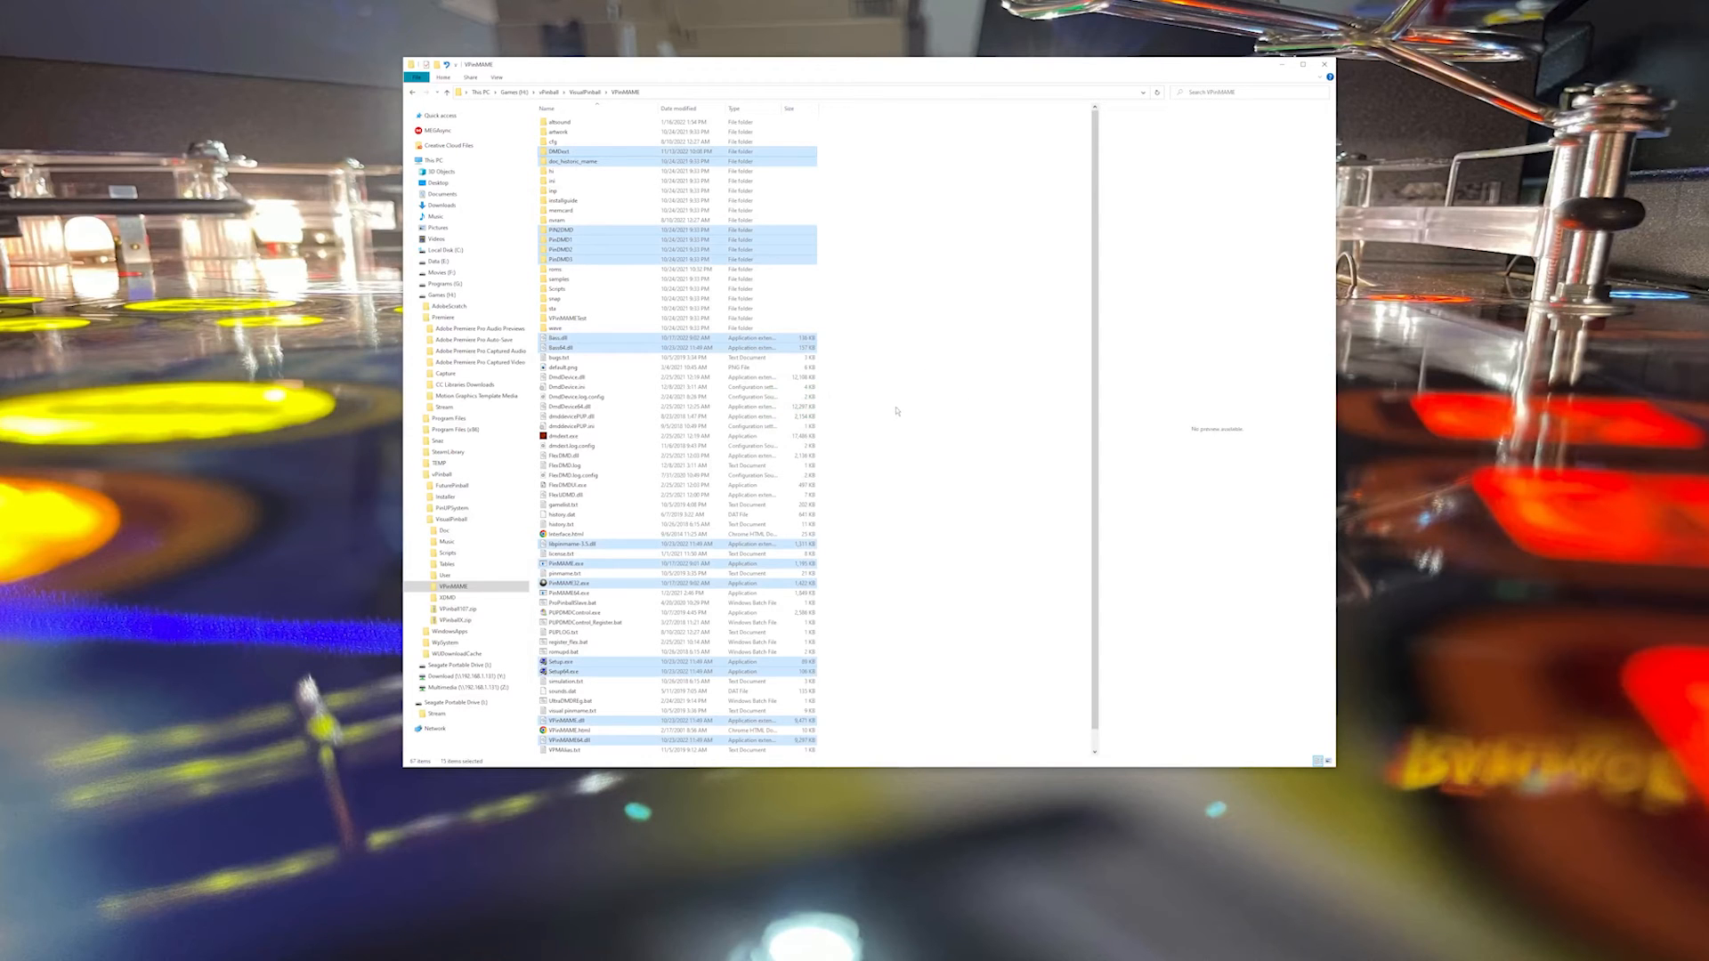